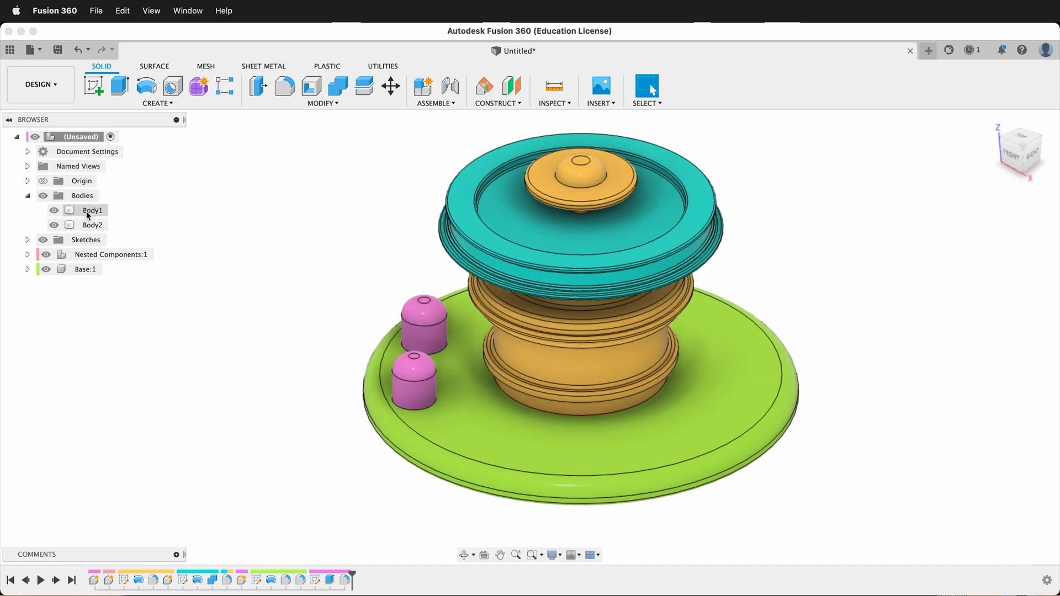
# - Expand Nested Components:1 and Part Inside:1 to expose Part Inside Inside:1 in the browser
pyautogui.click(28, 254)
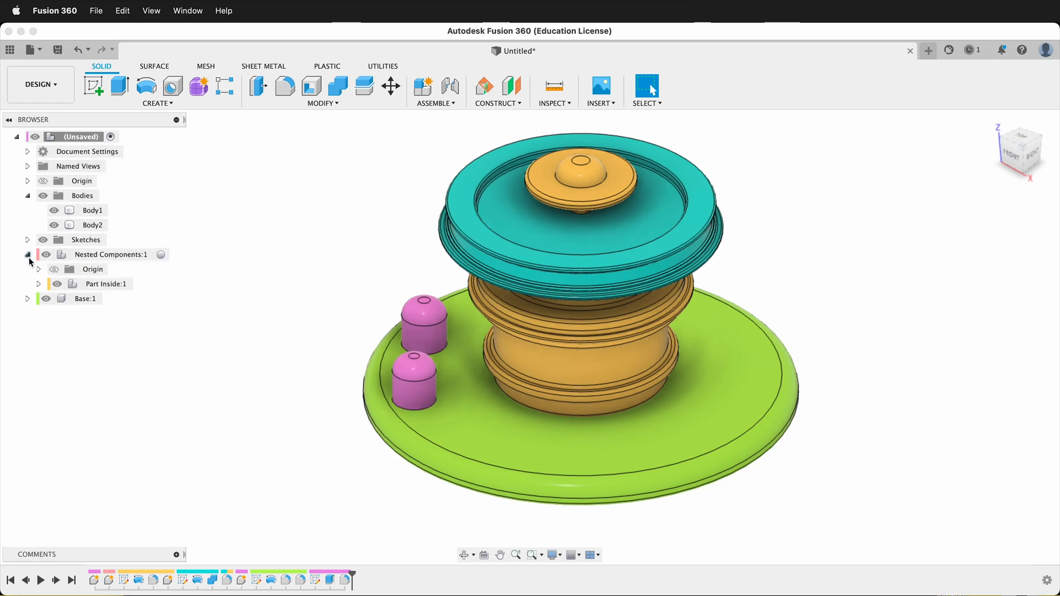
pyautogui.click(39, 283)
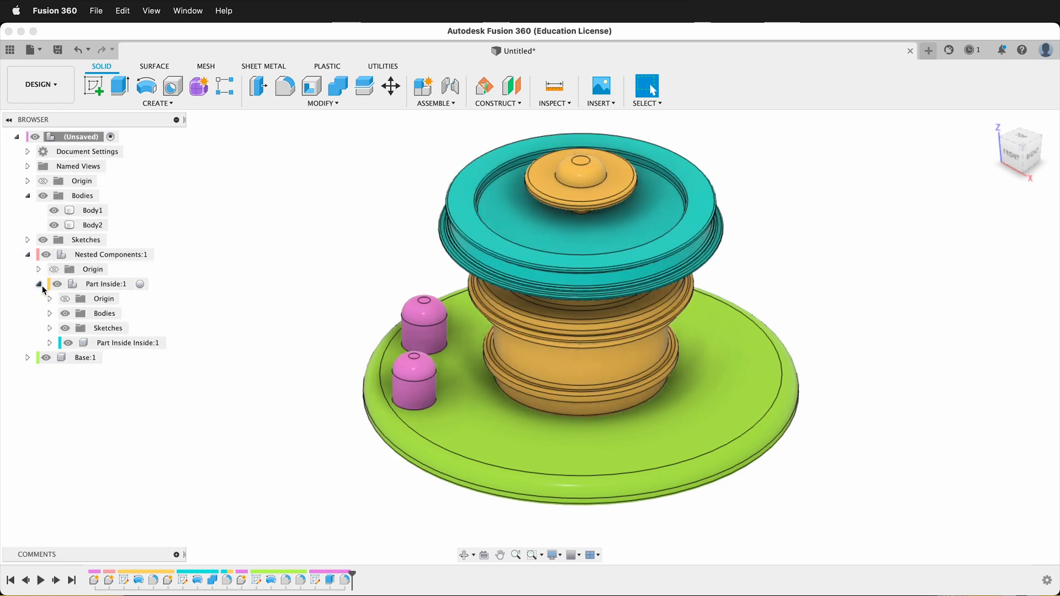
pyautogui.click(128, 342)
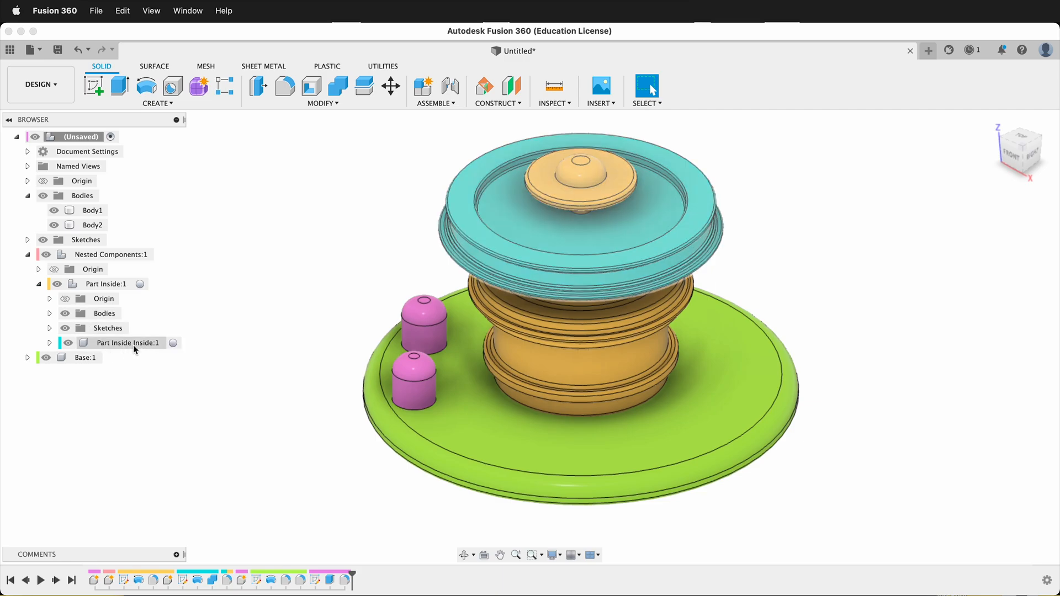
pyautogui.click(85, 356)
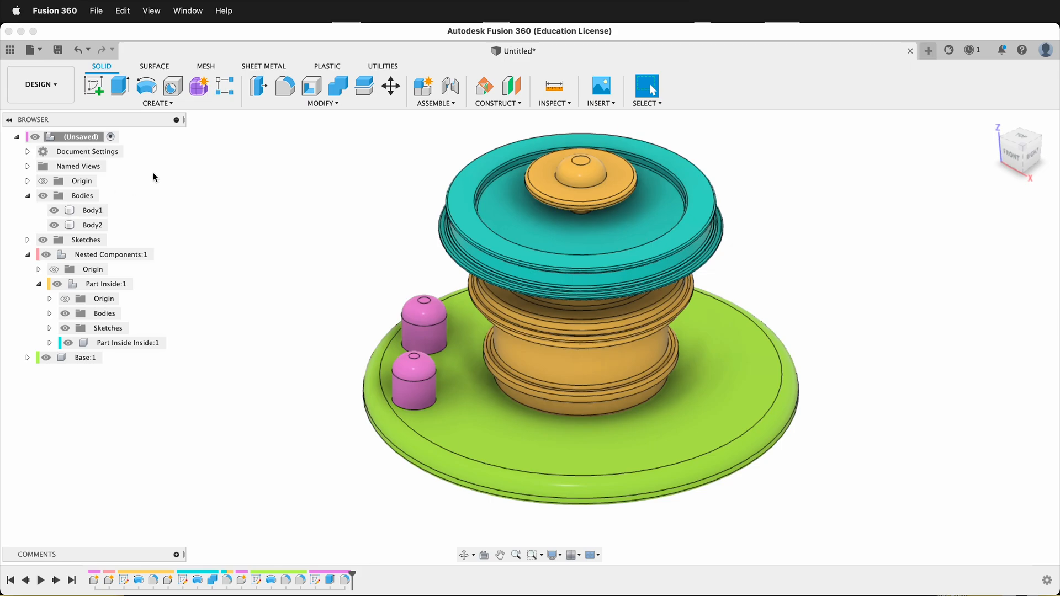
pyautogui.click(105, 284)
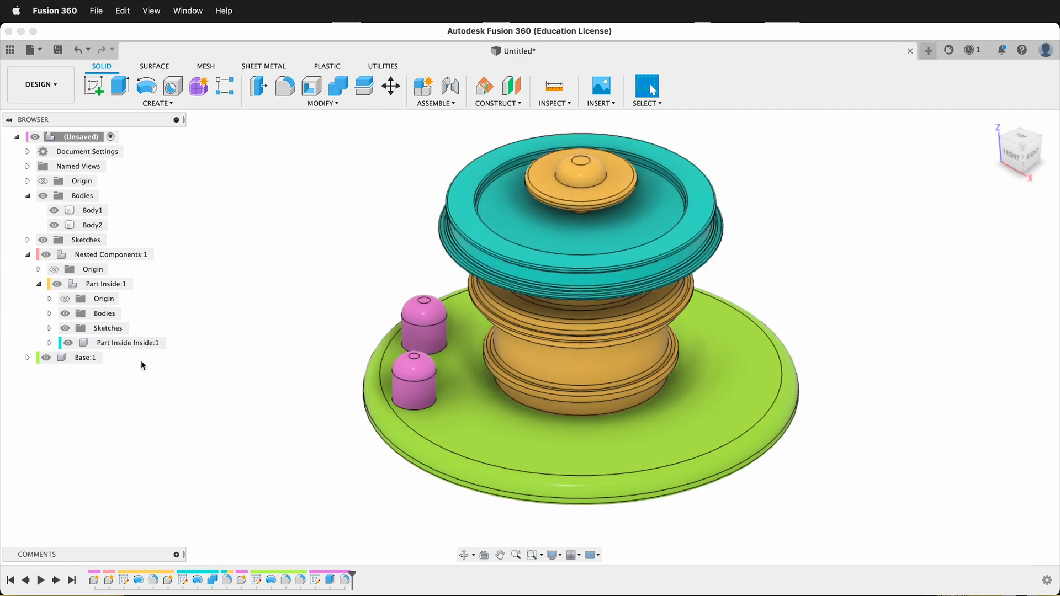
# - Move Part Inside Inside:1 and Part Inside:1 to the top level beside Base:1, then activate Part Inside:1
pyautogui.click(128, 342)
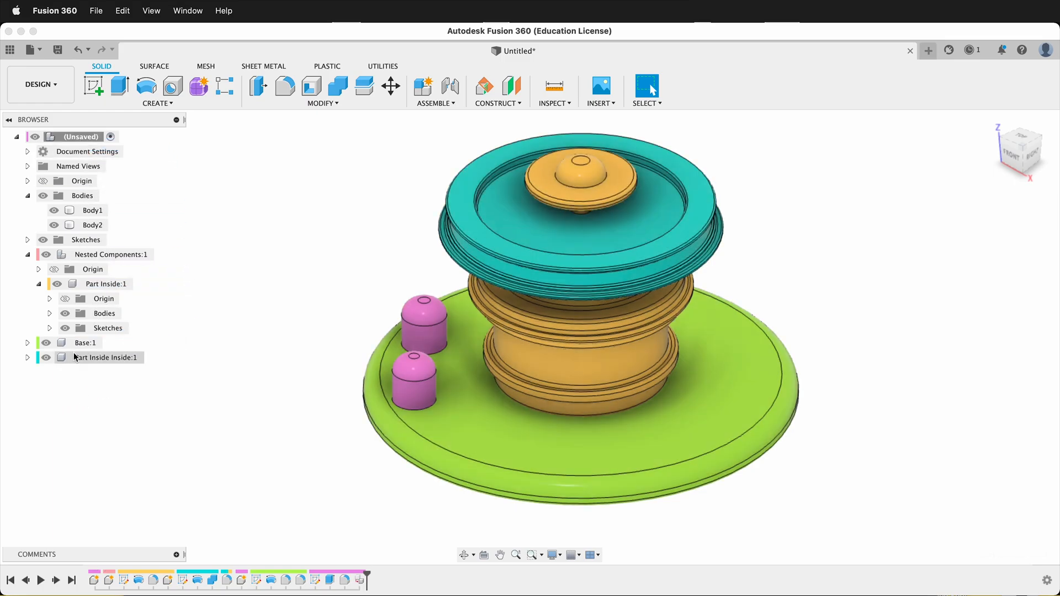
pyautogui.click(106, 284)
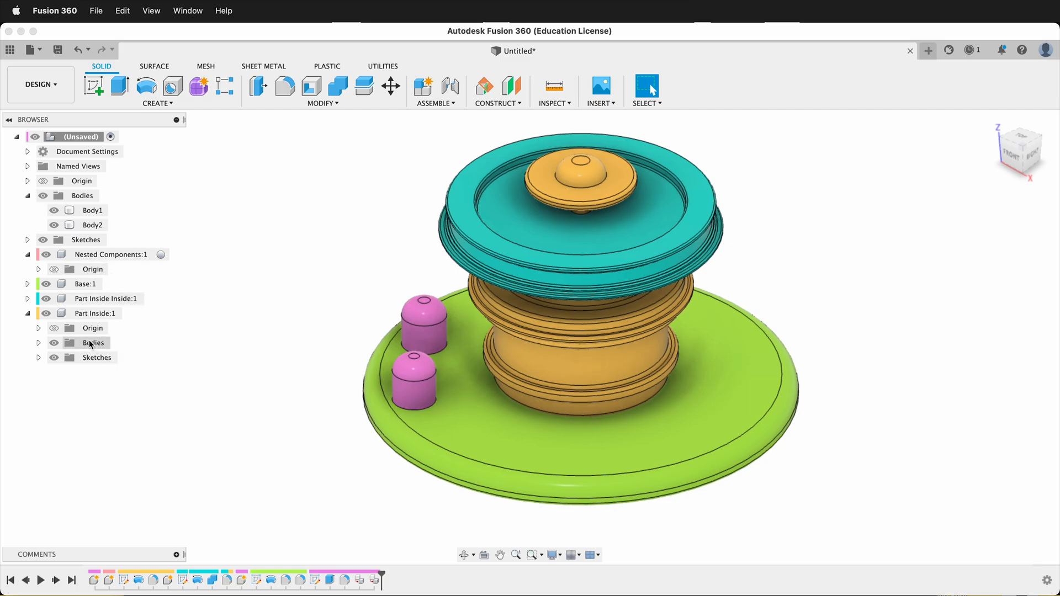
pyautogui.click(93, 312)
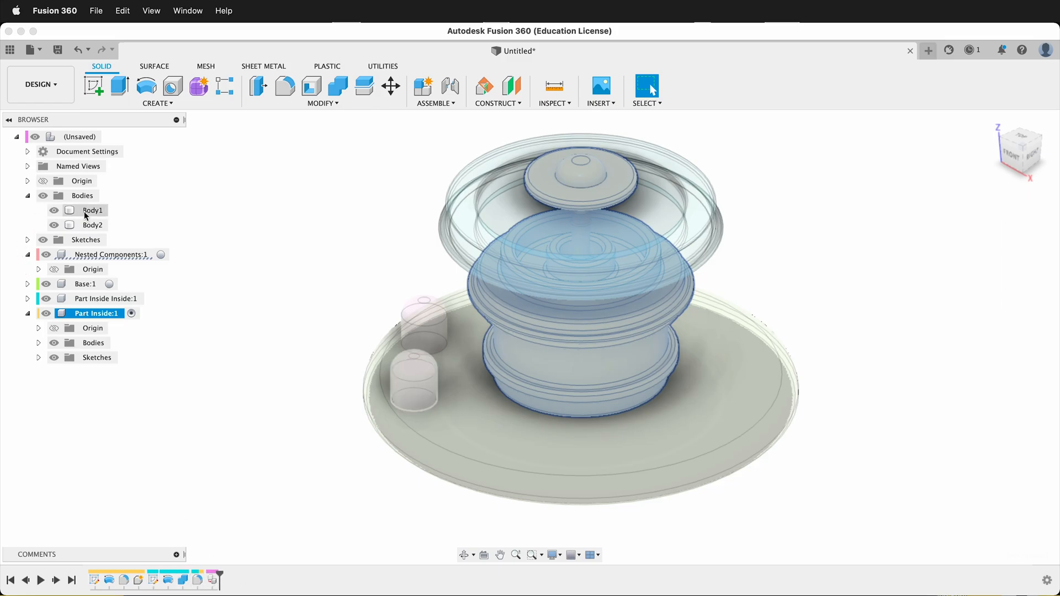
# - Create Components from Bodies on Body1 and Body2, yielding Component5:1 and Component6:1
pyautogui.click(93, 210)
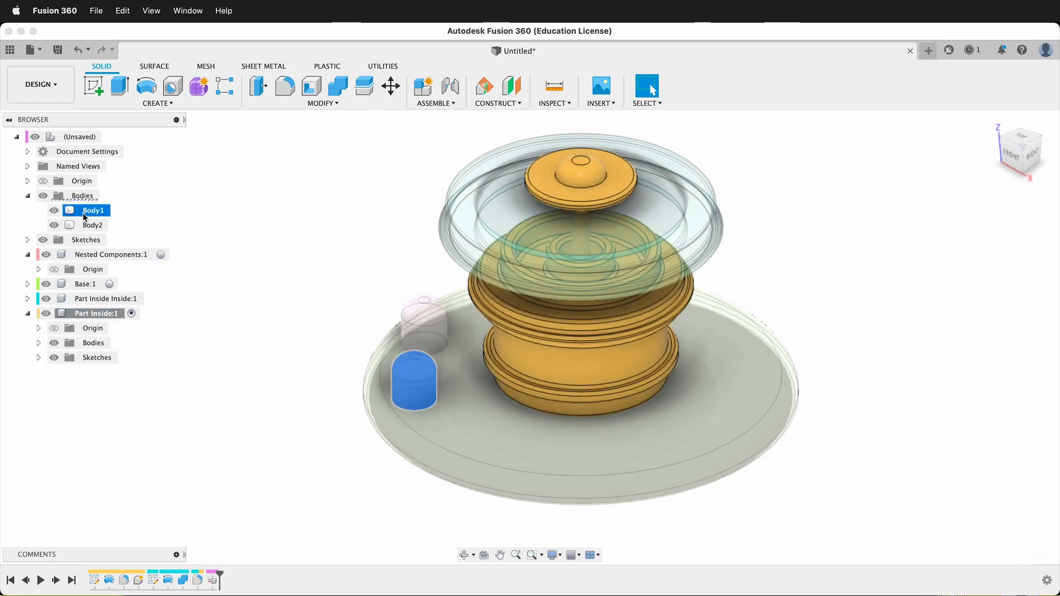
pyautogui.click(94, 224)
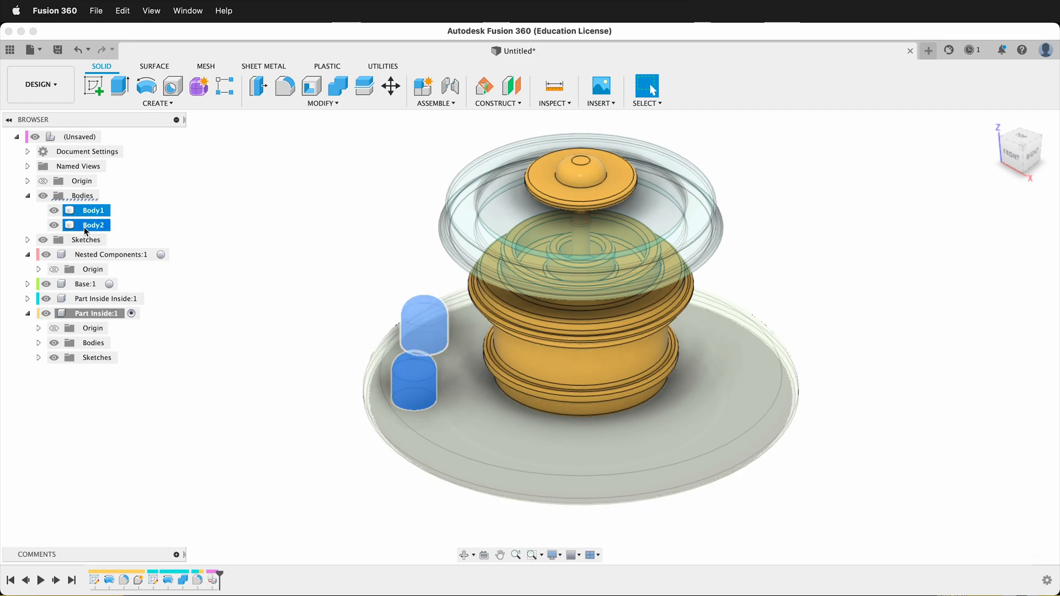
pyautogui.rightClick(93, 224)
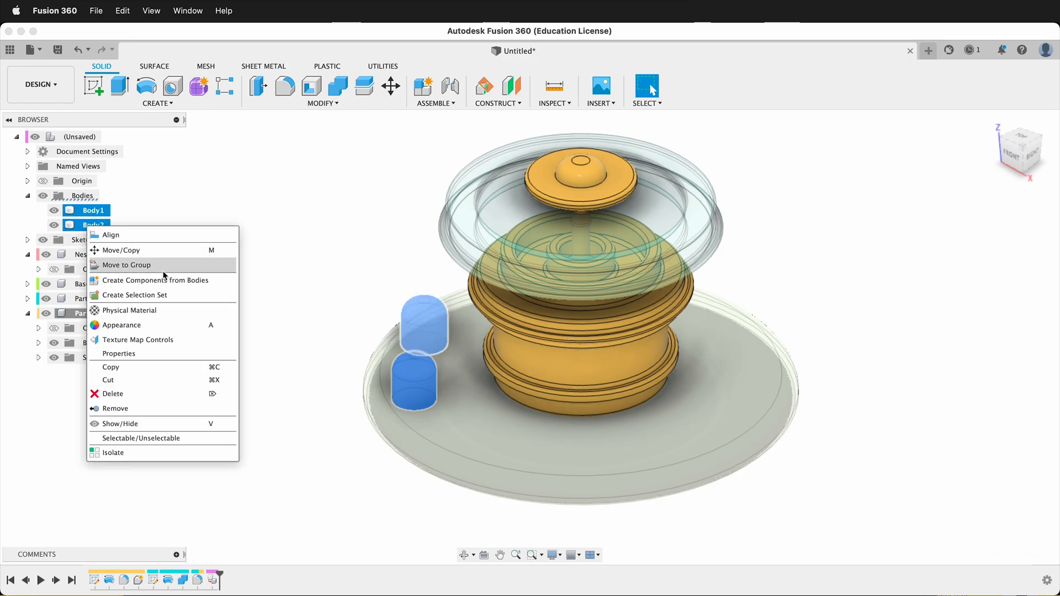
pyautogui.click(156, 279)
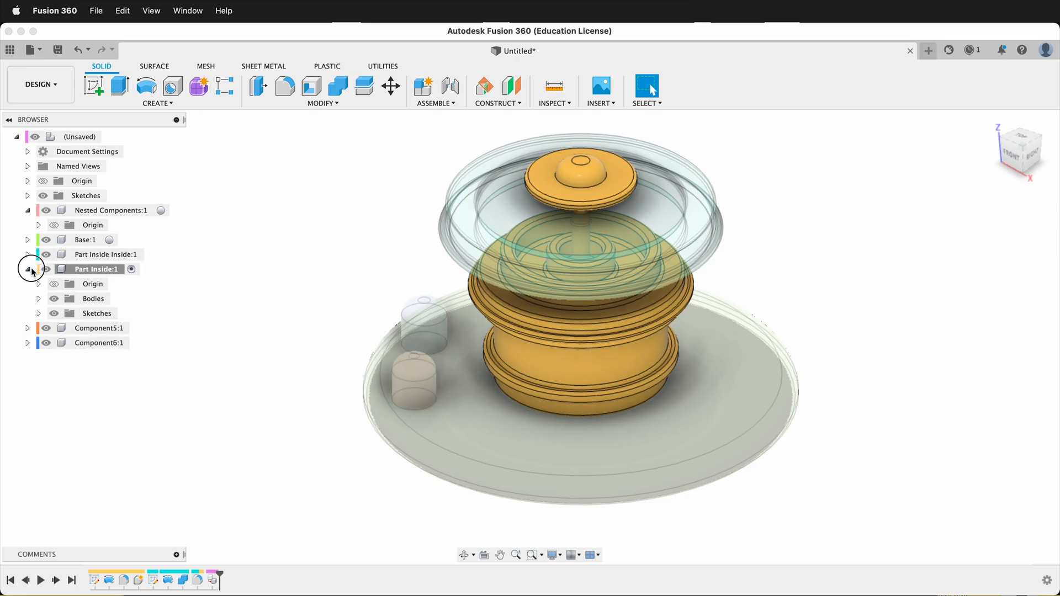
pyautogui.click(27, 269)
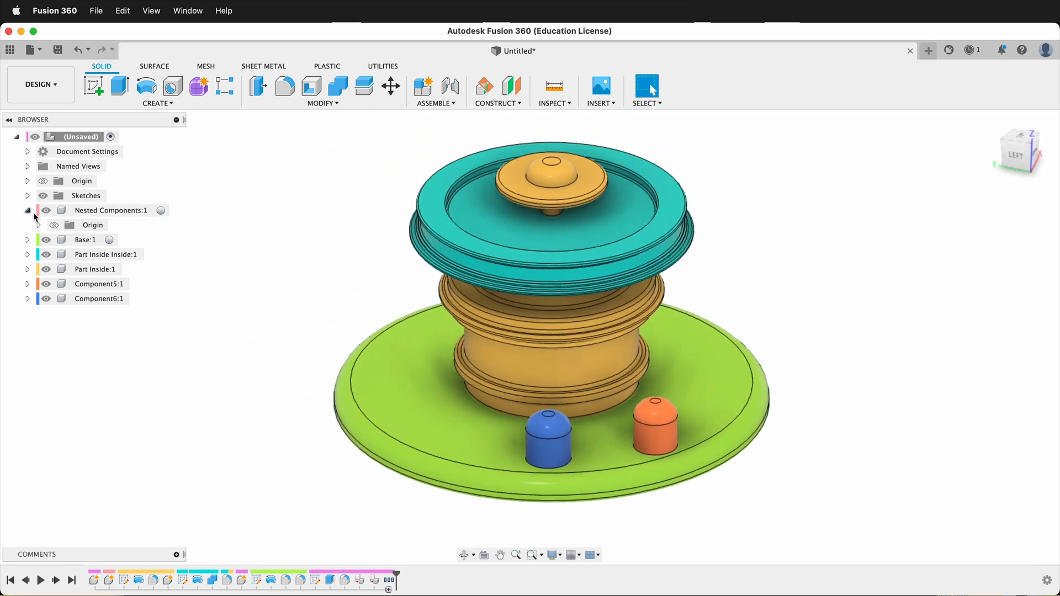
# - Collapse Nested Components:1 so six top-level components show as a flat list
pyautogui.click(27, 209)
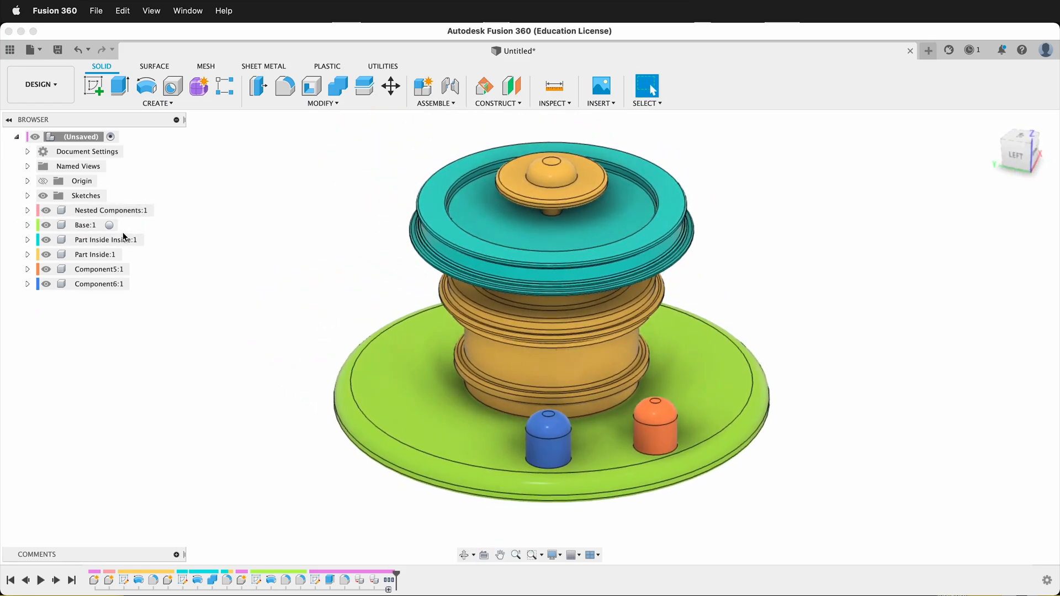
pyautogui.click(91, 284)
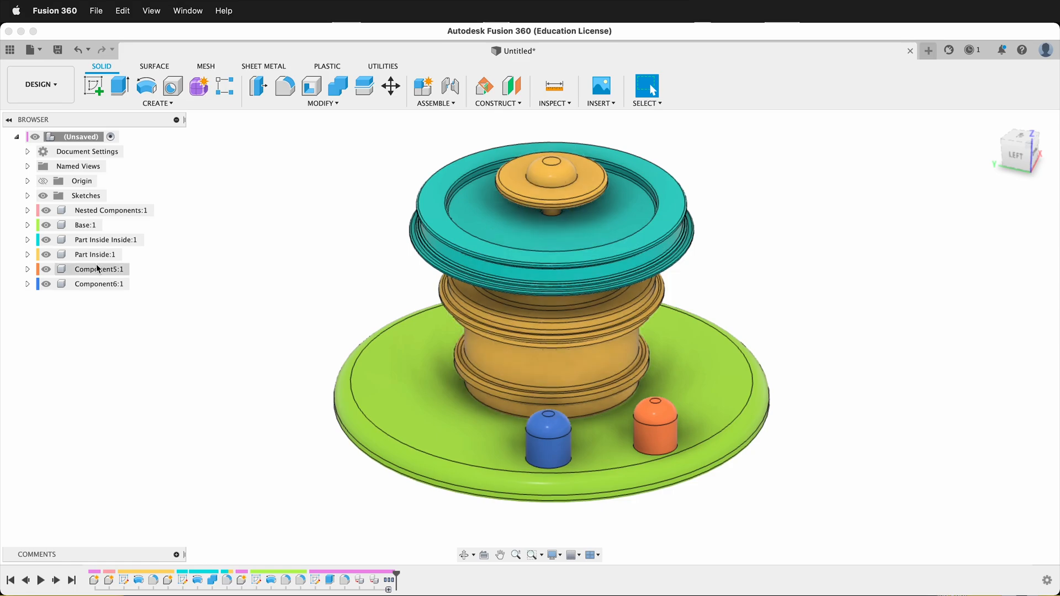
# - Move Component5:1 and Component6:1 out of the root level into another component
pyautogui.click(99, 270)
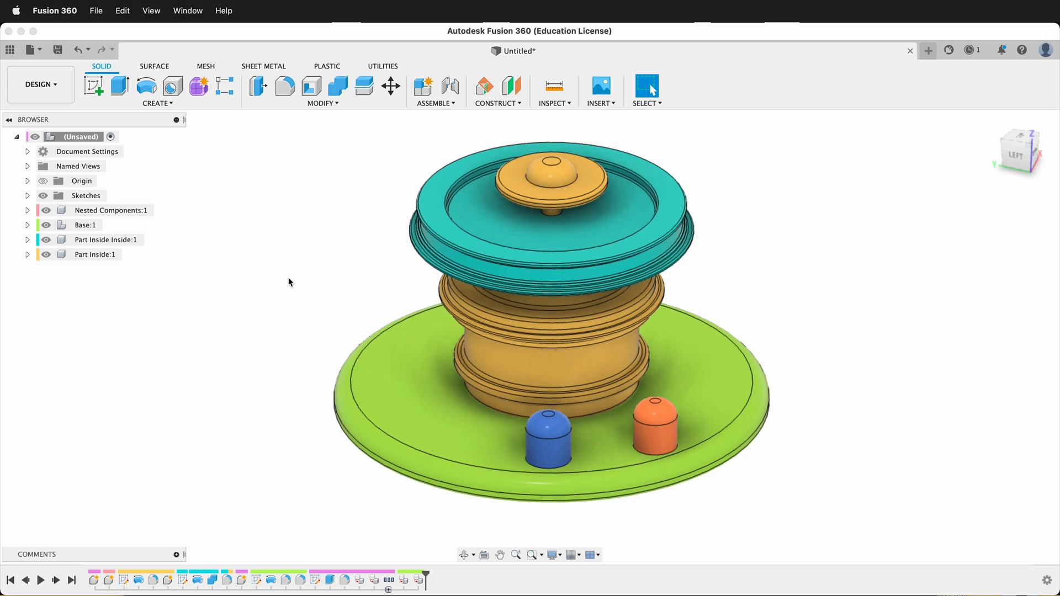
pyautogui.moveTo(260, 284)
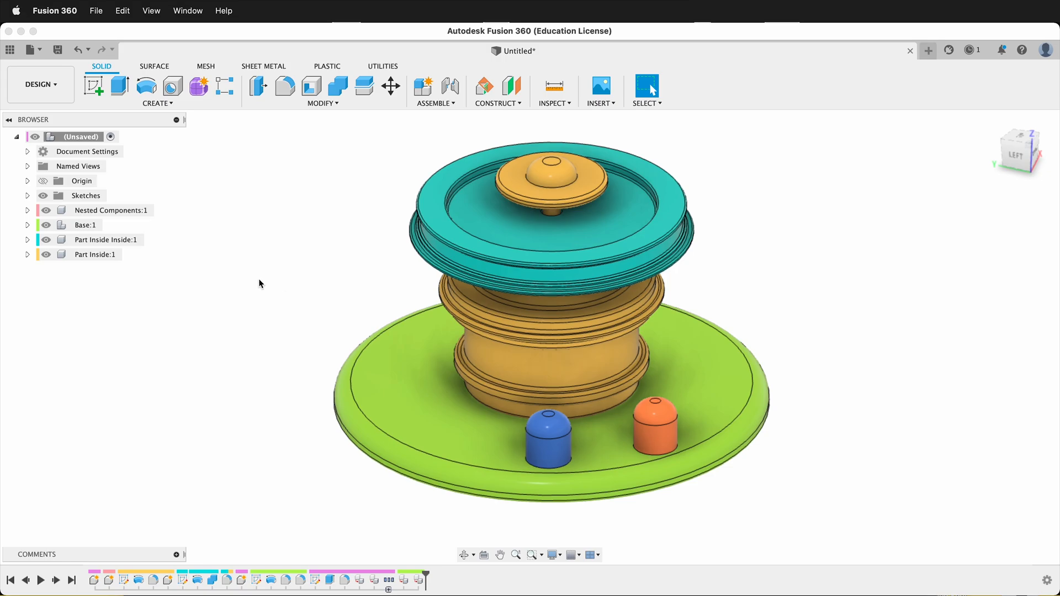
pyautogui.moveTo(132, 310)
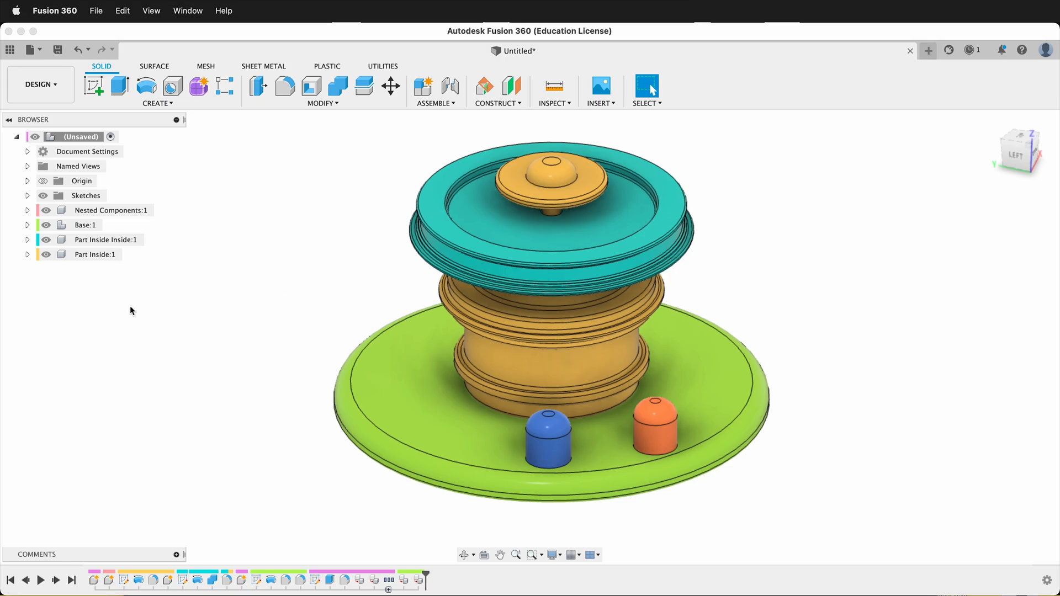